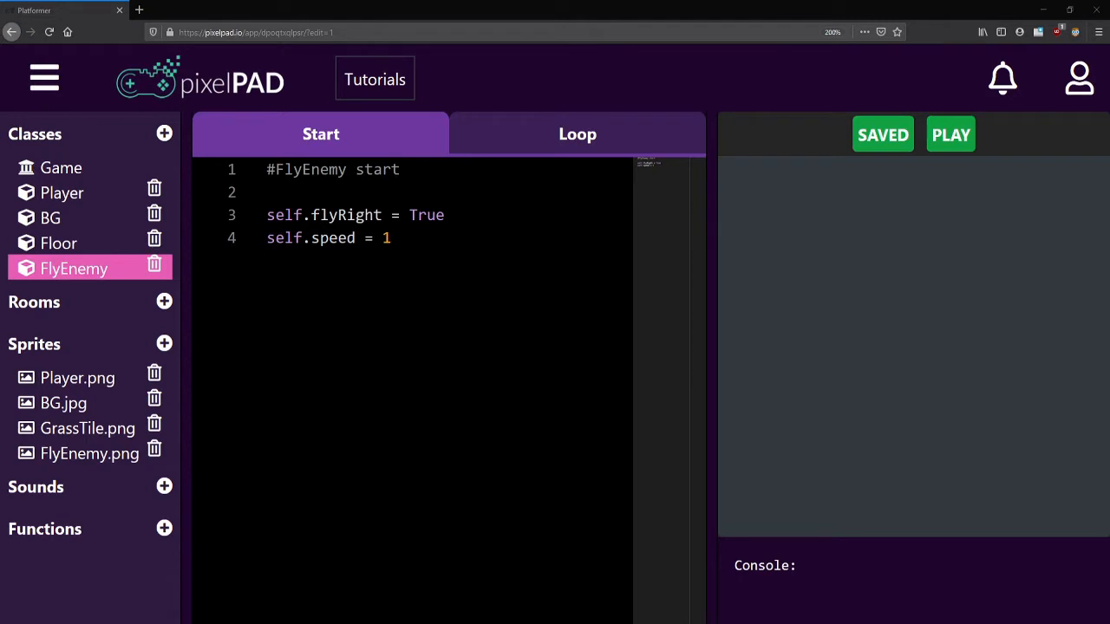
Place the cursor at the end of the self.speed = 1 line in FlyEnemy's Start code
click(391, 238)
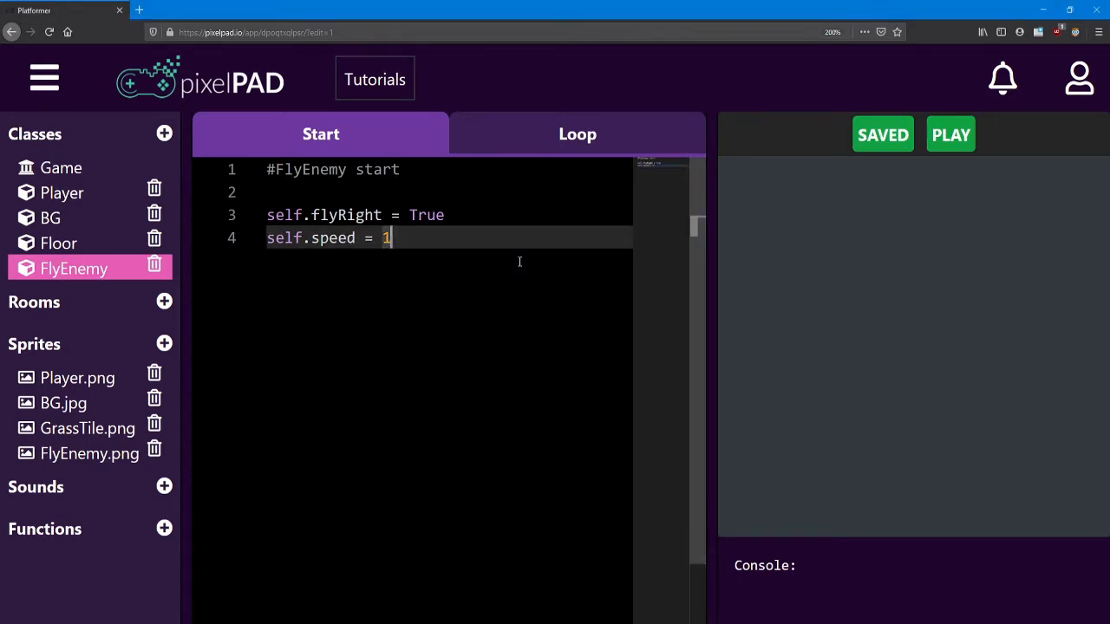
mouse_move(538, 312)
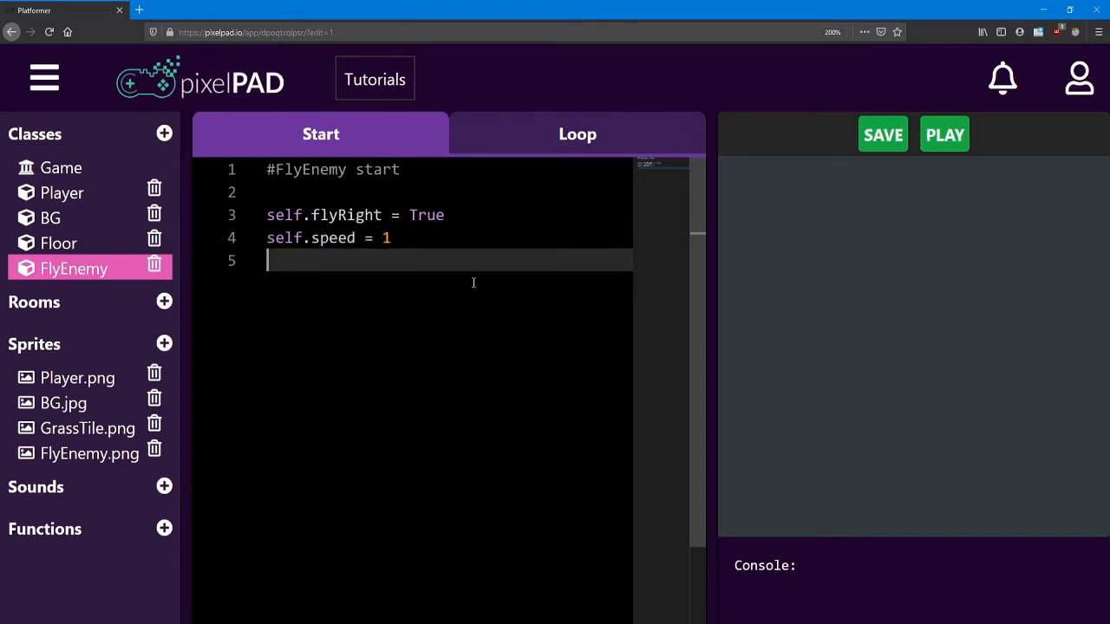
Add self.health = 2 and self.invTimer = 0 to FlyEnemy's Start code
key(Enter)
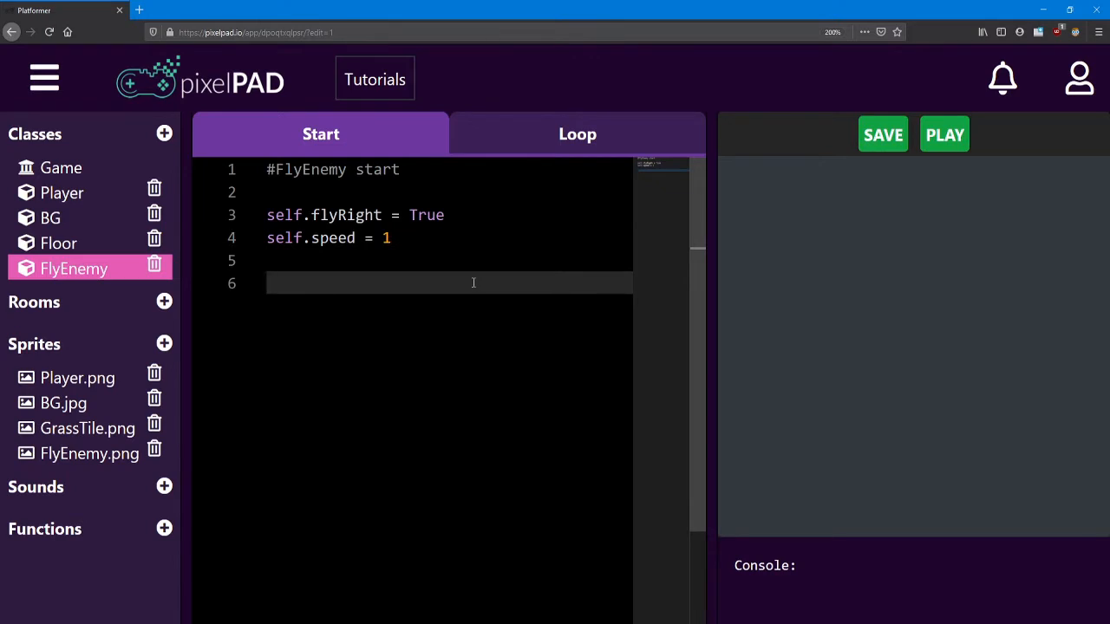
text(self.)
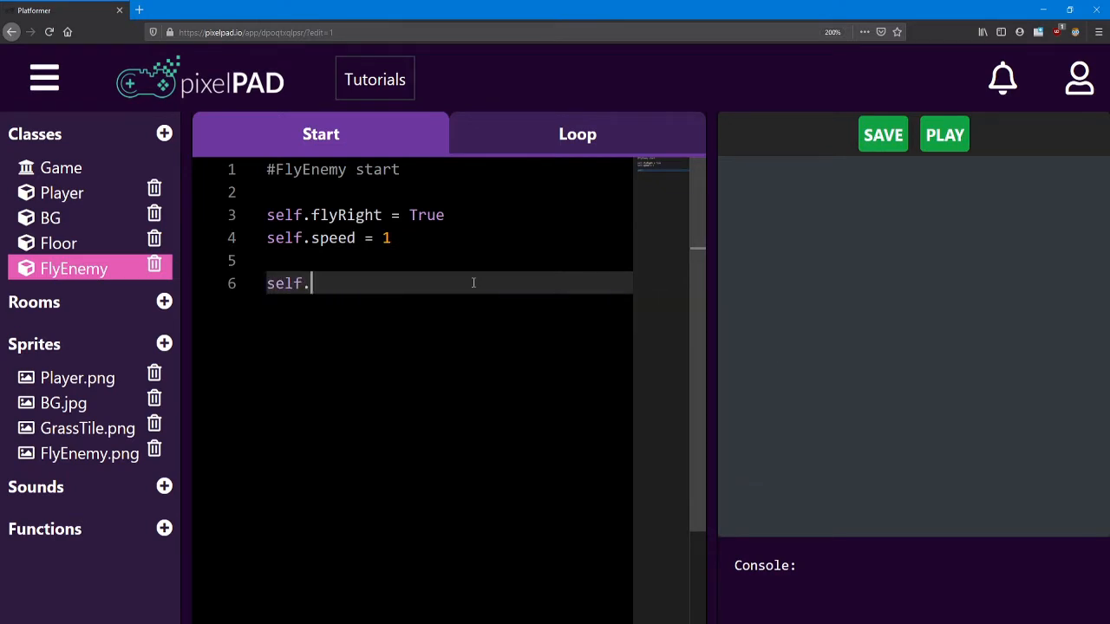
text(health)
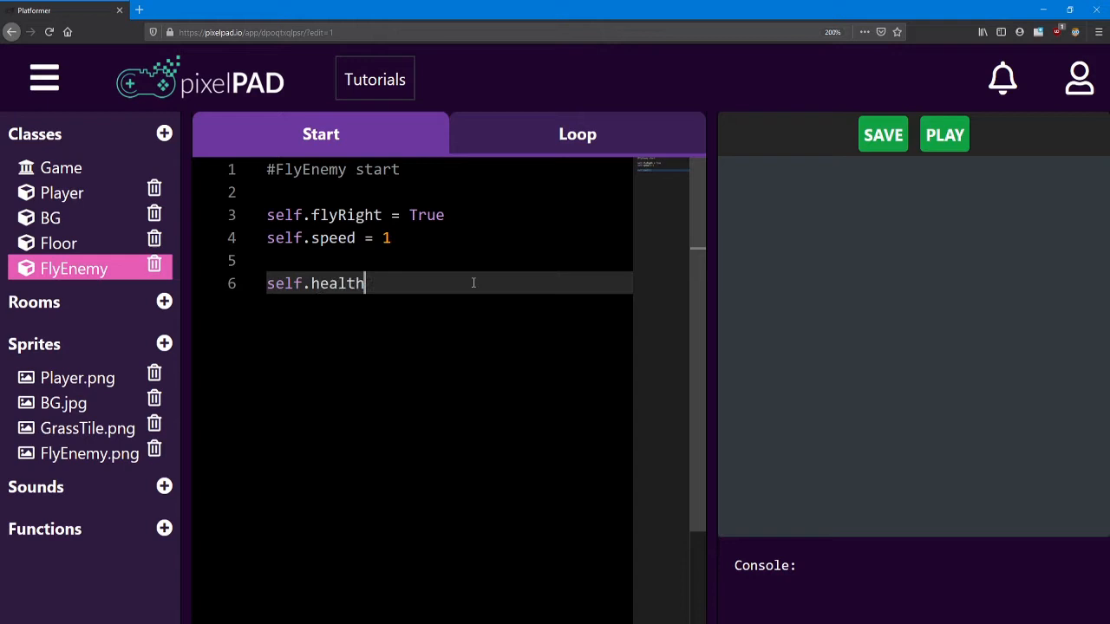
text(= 2)
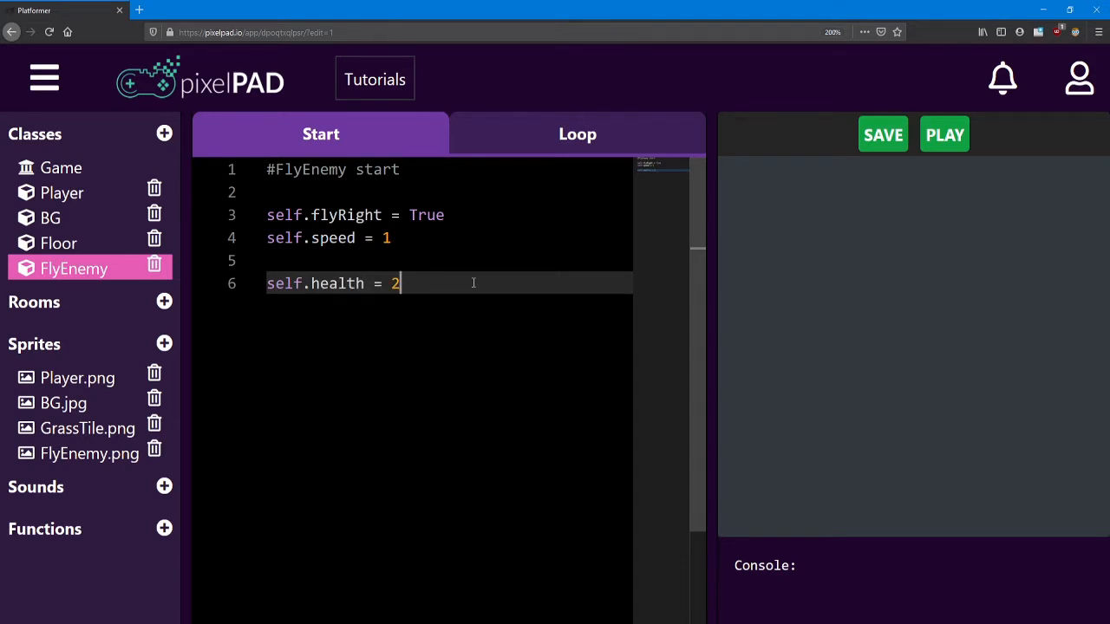
text(sel)
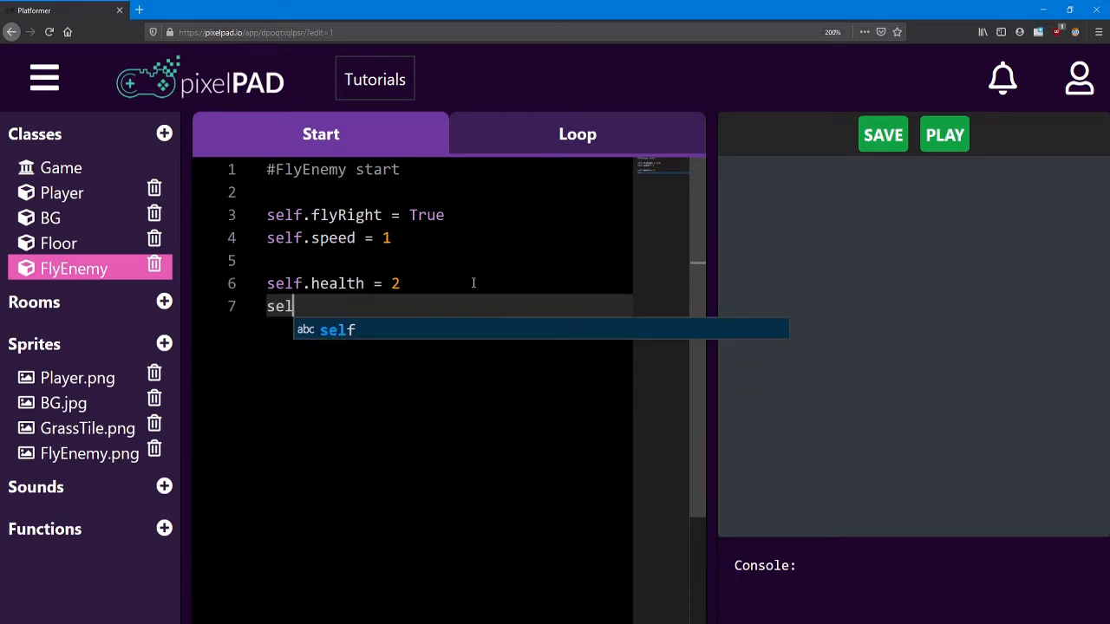
text(f.inv)
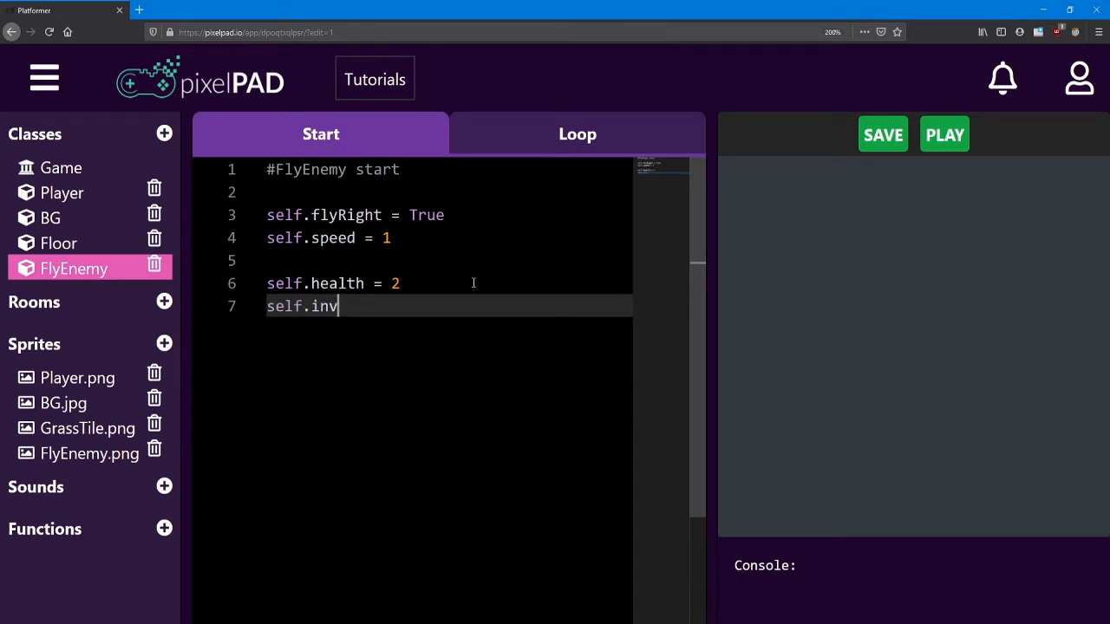
text(Timer =)
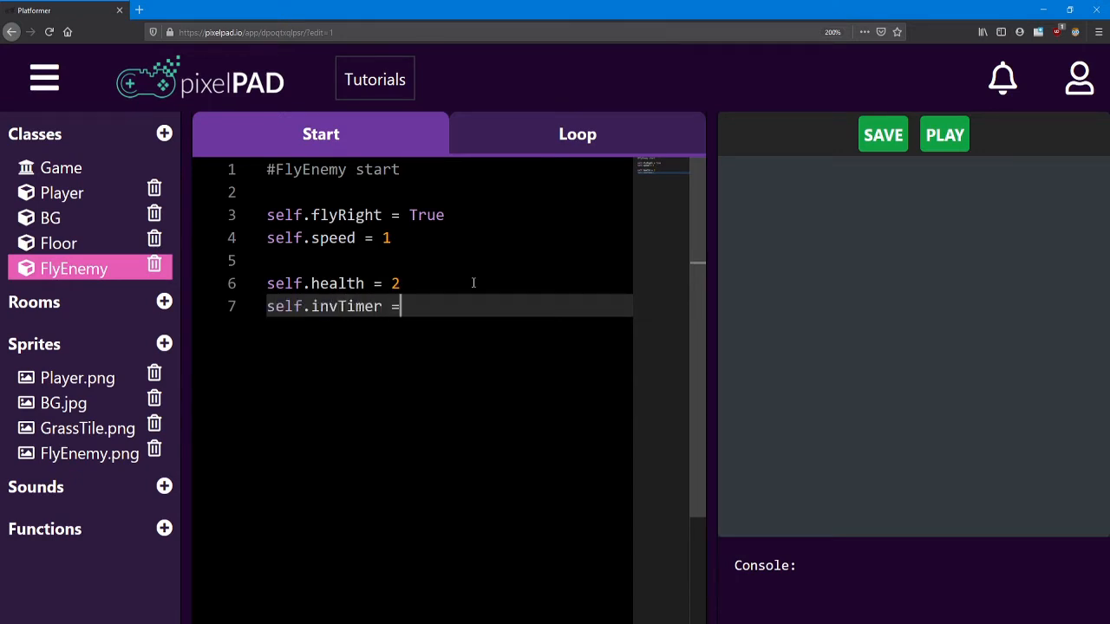
text(0)
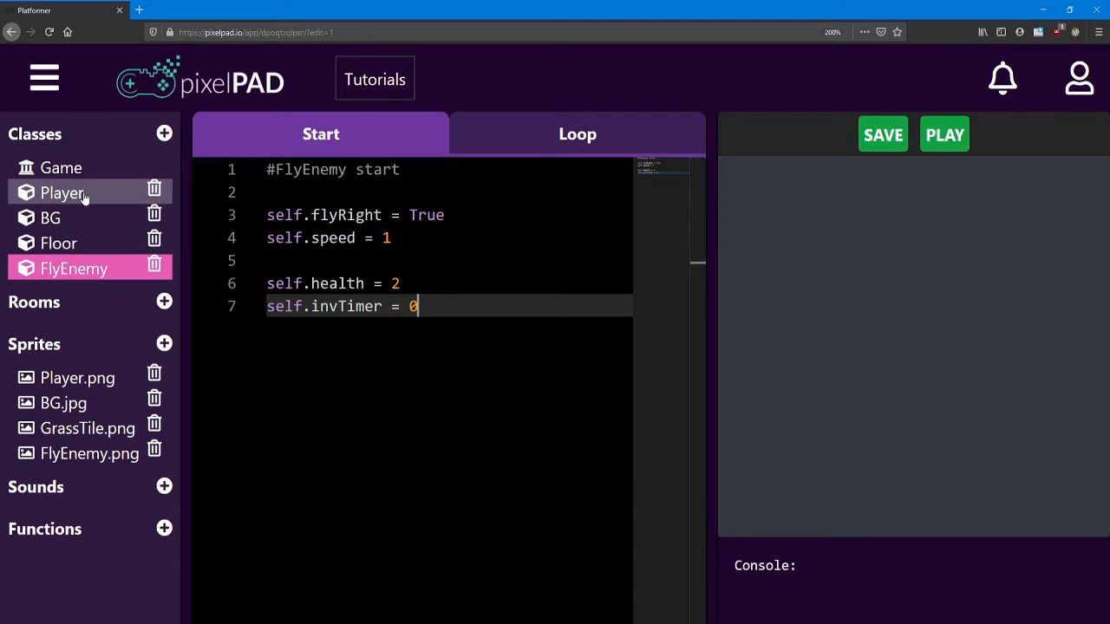
Delete destroy(thisEnemy) from the stomp branch of the Player's Loop code
click(62, 192)
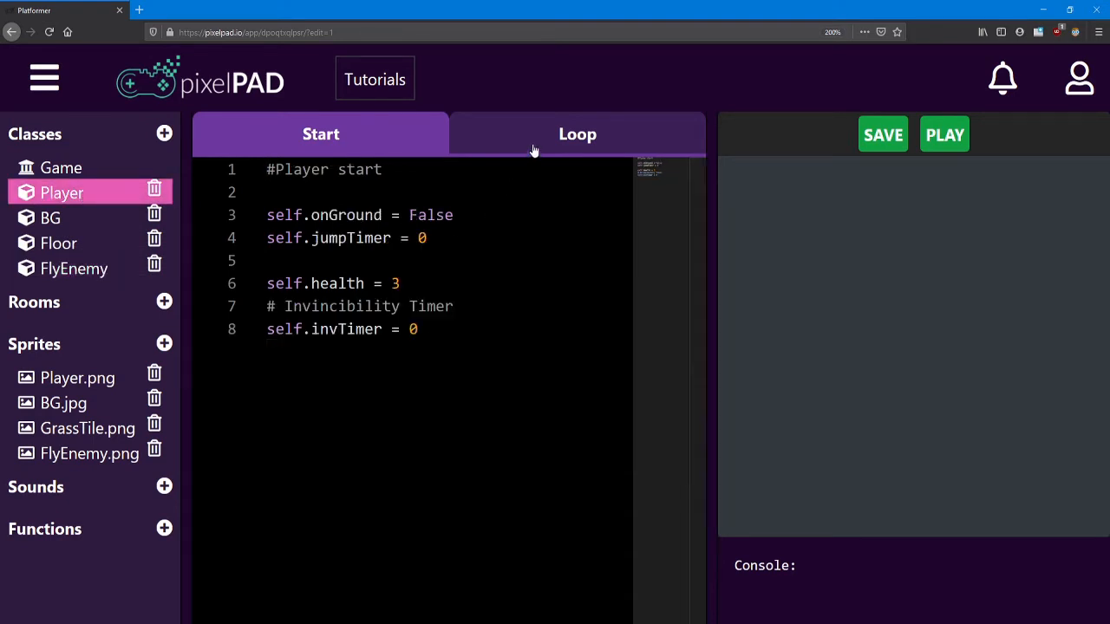
click(577, 135)
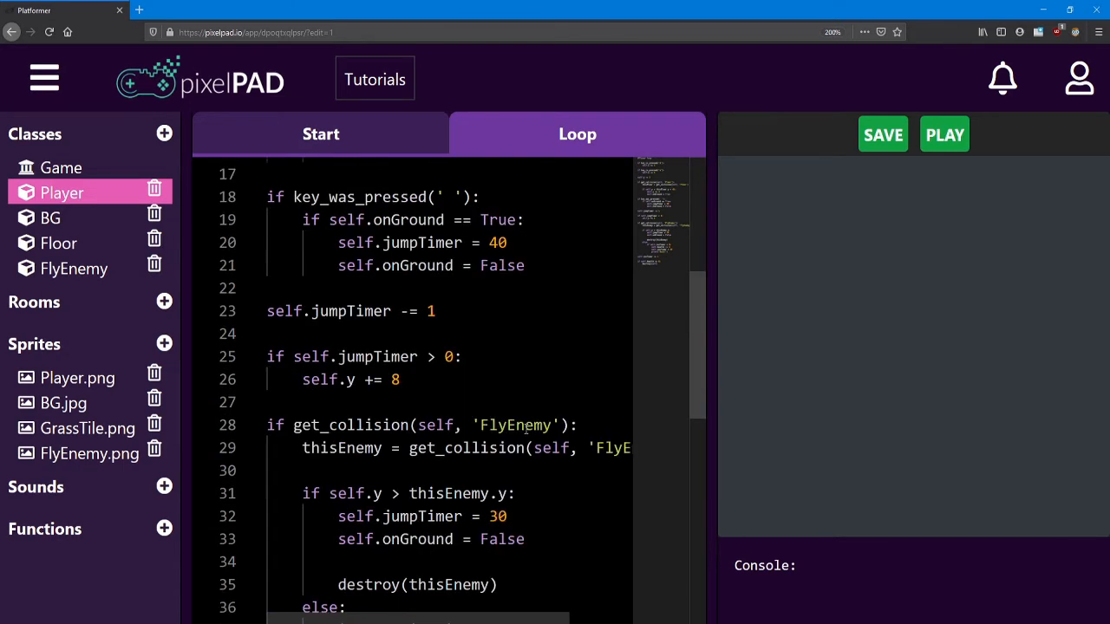
scroll(down, 3)
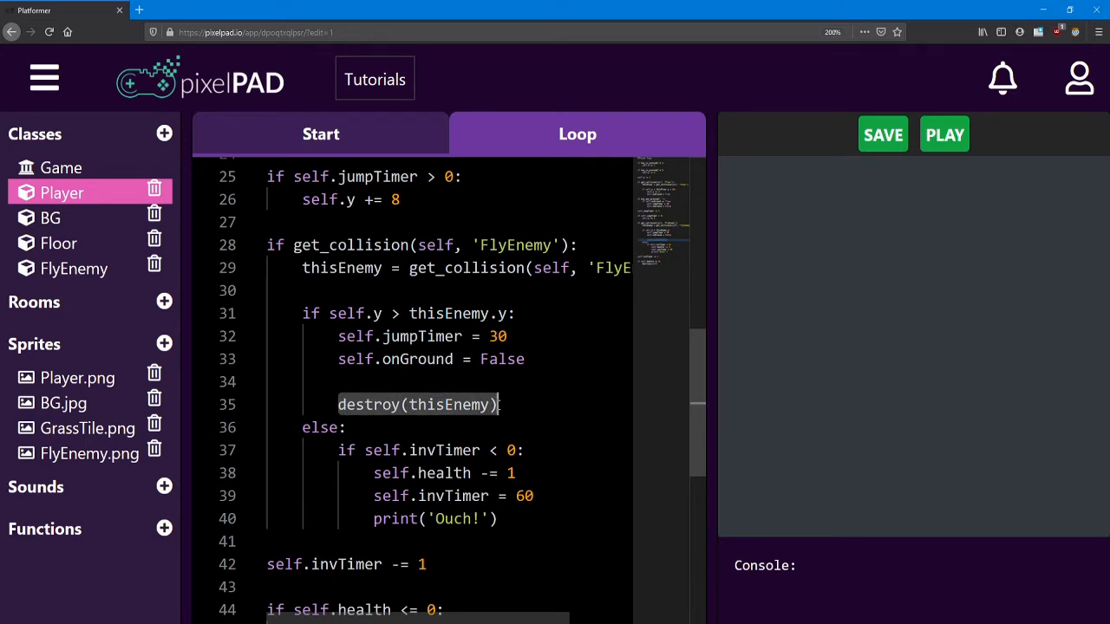
key(Delete)
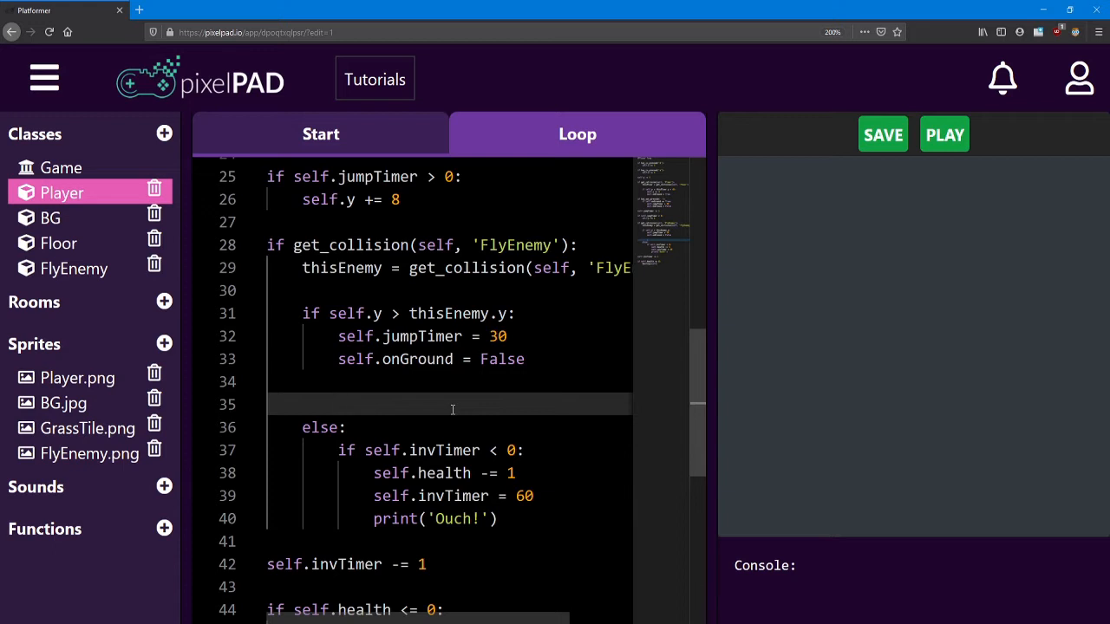
When invTimer is below 0, make stomps lower thisEnemy.health by 1 and set invTimer to 30
text(if)
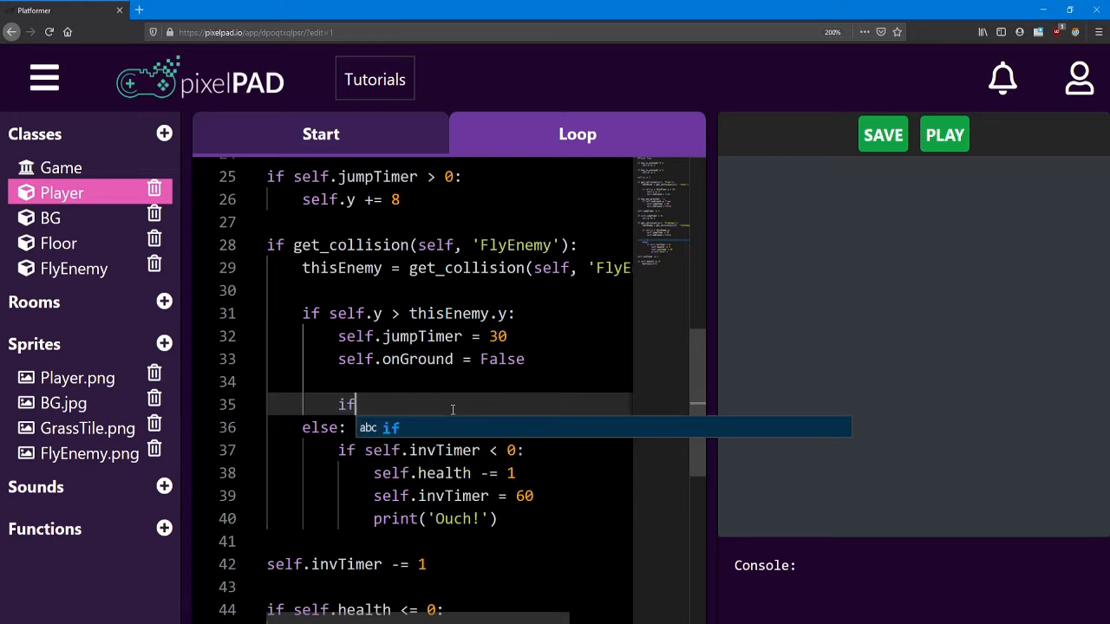
text(thisEnemy.)
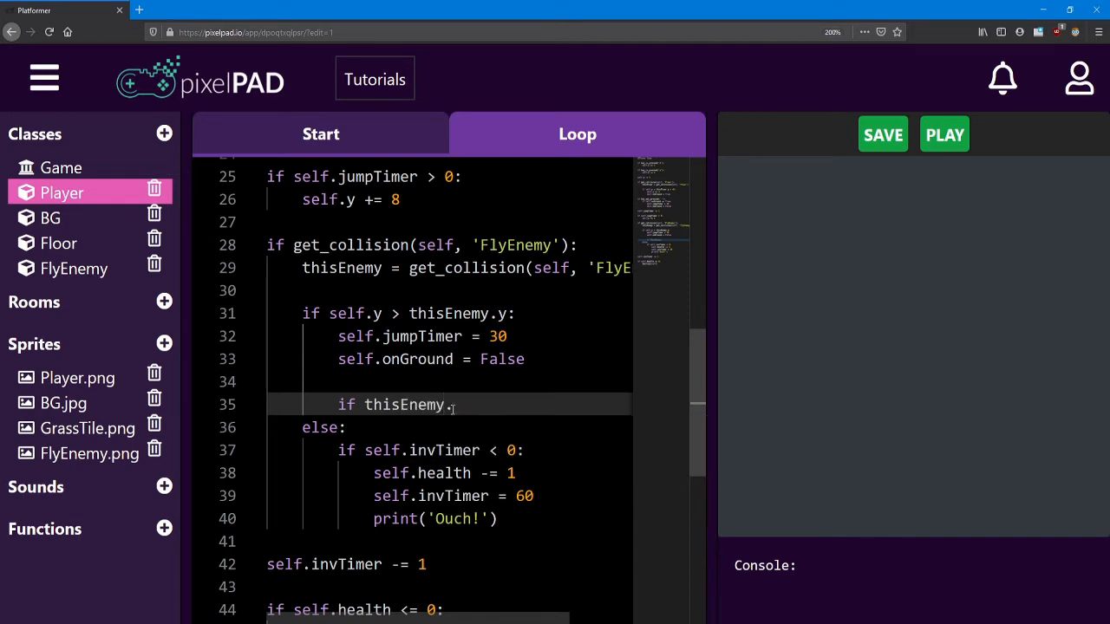
text(invTimer < 0:)
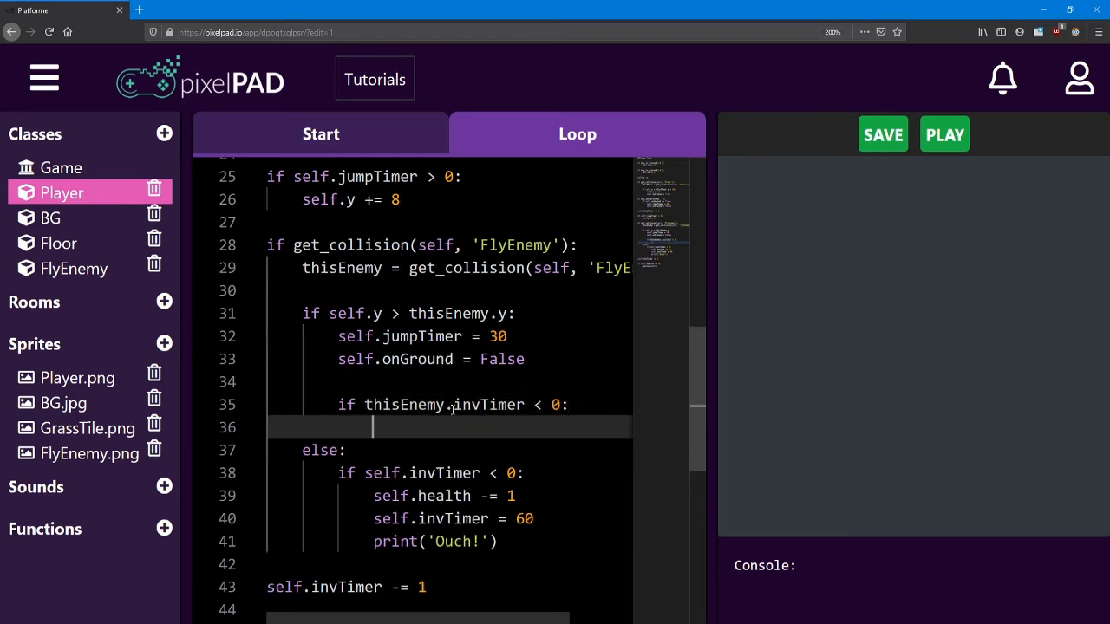
text(this)
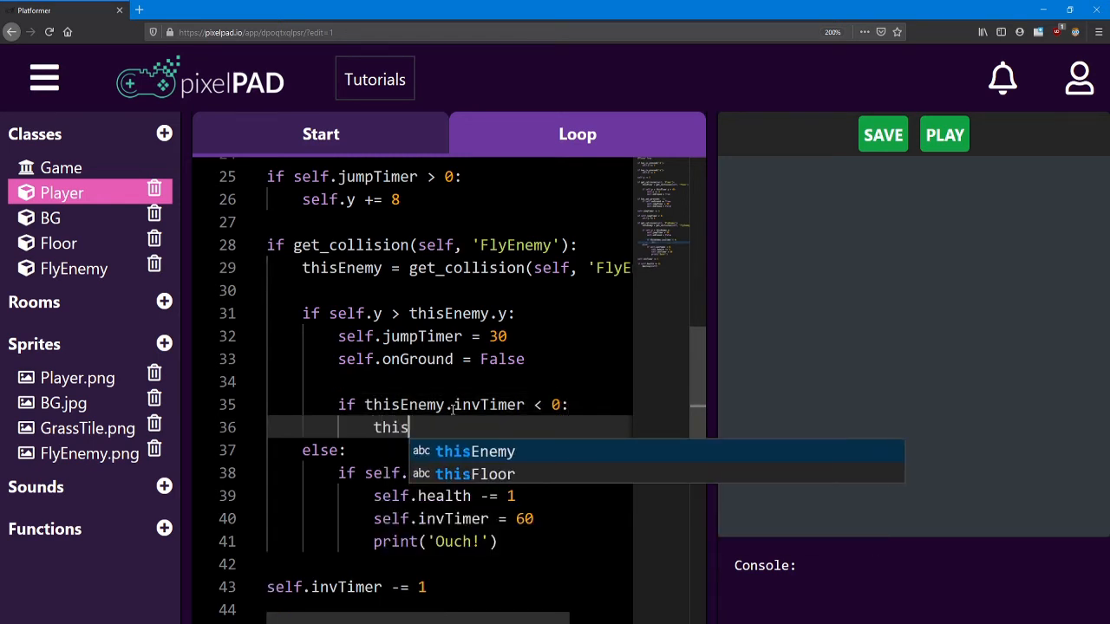
text(Enemy)
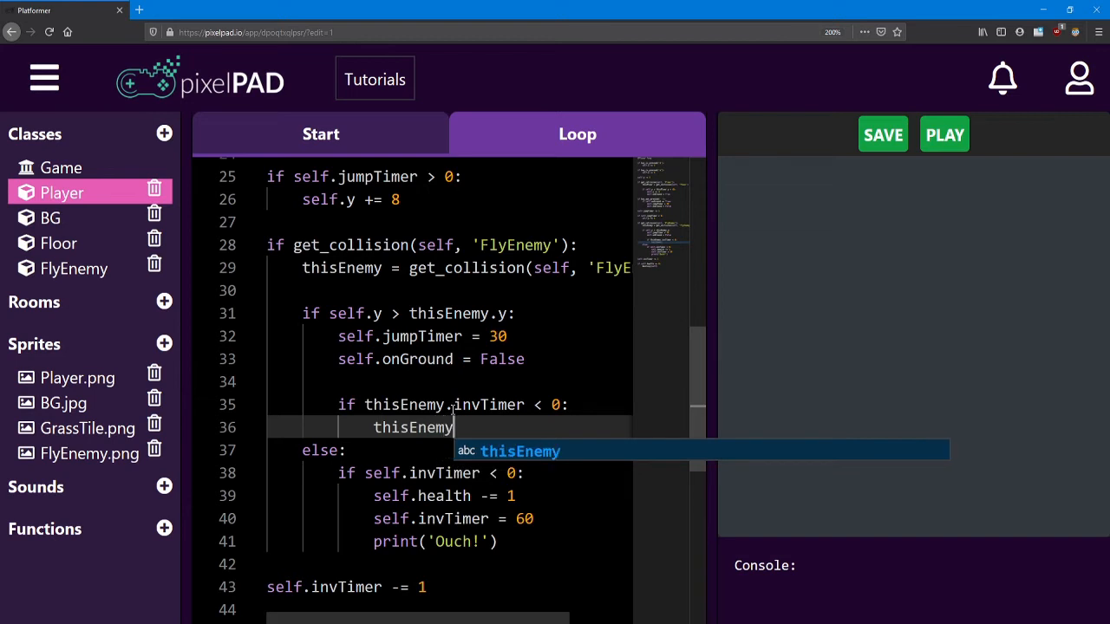
text(.health -= 1)
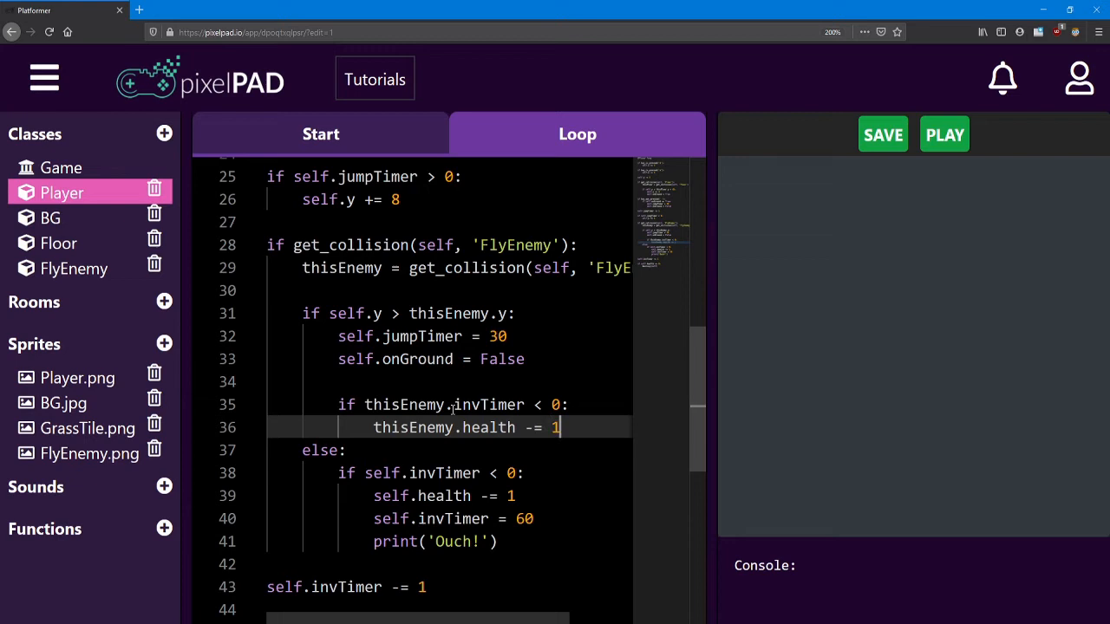
text(thisEnemy)
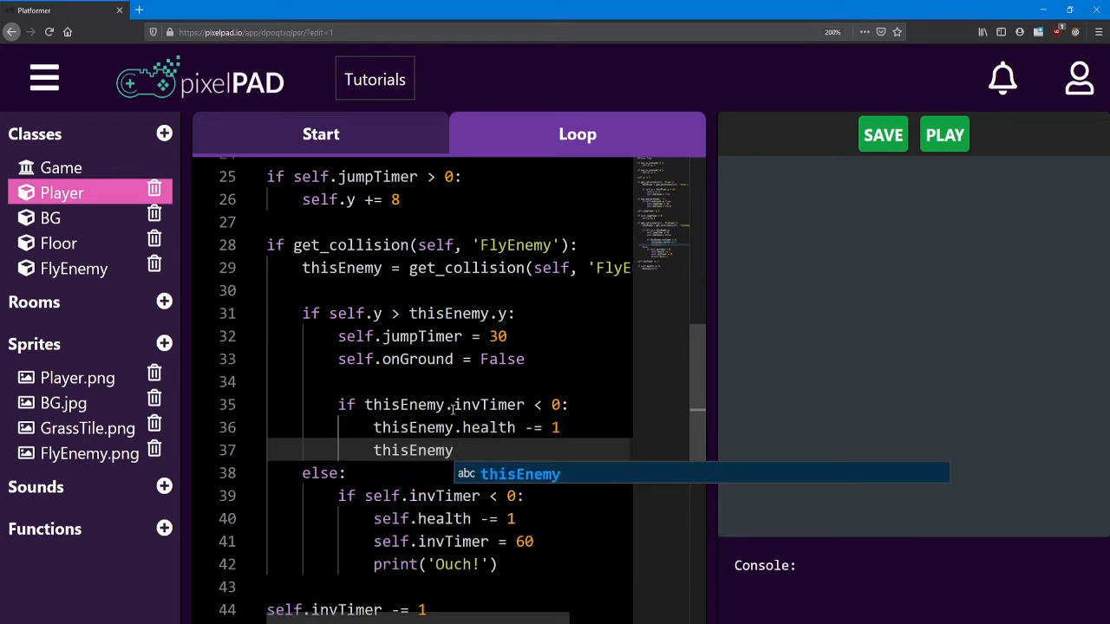
text(.invTimer = 30)
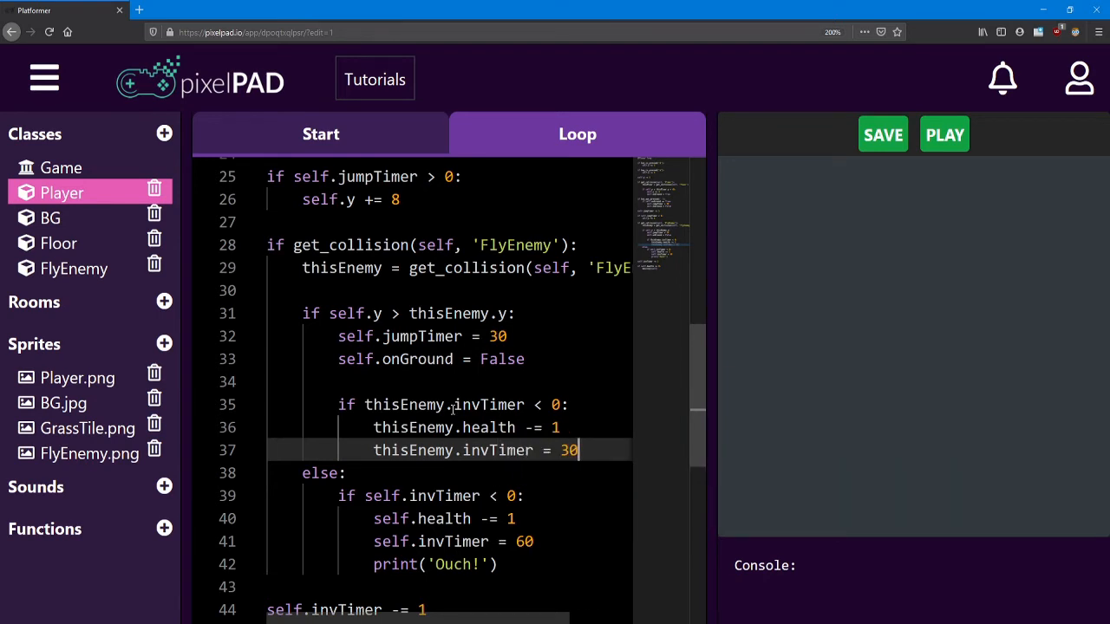
mouse_move(438, 463)
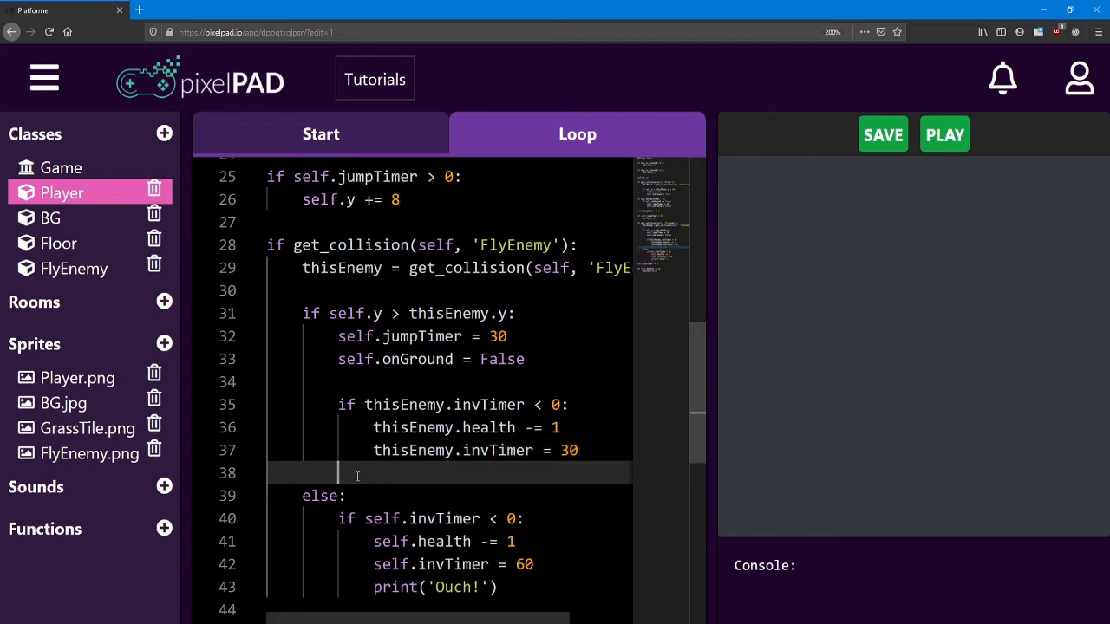
click(342, 495)
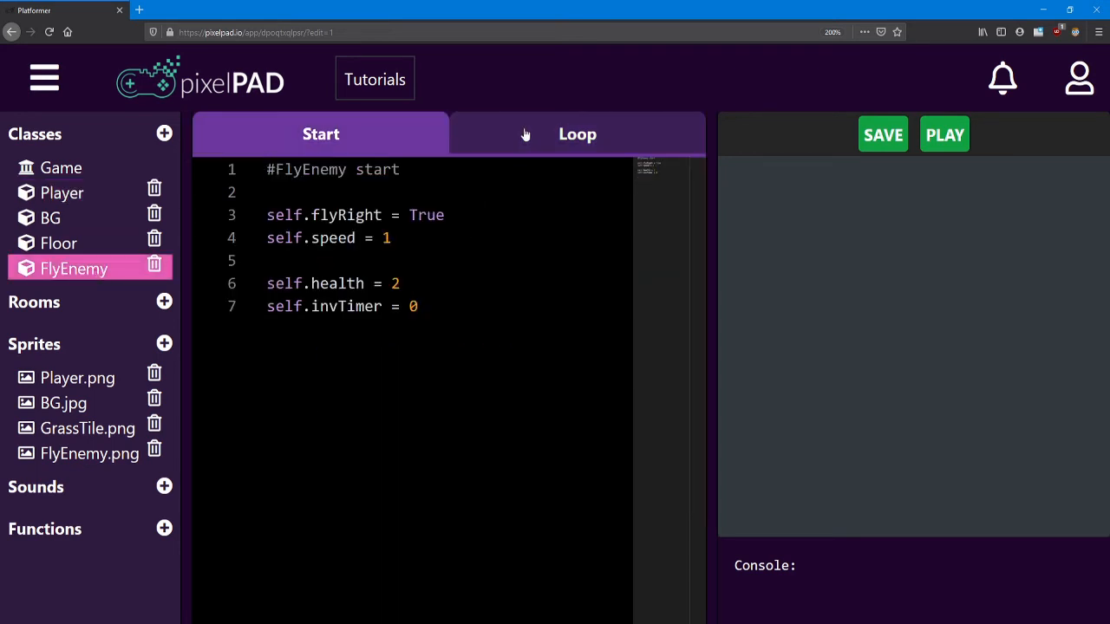
Add self.invTimer -= 1 to FlyEnemy's Loop code
click(576, 133)
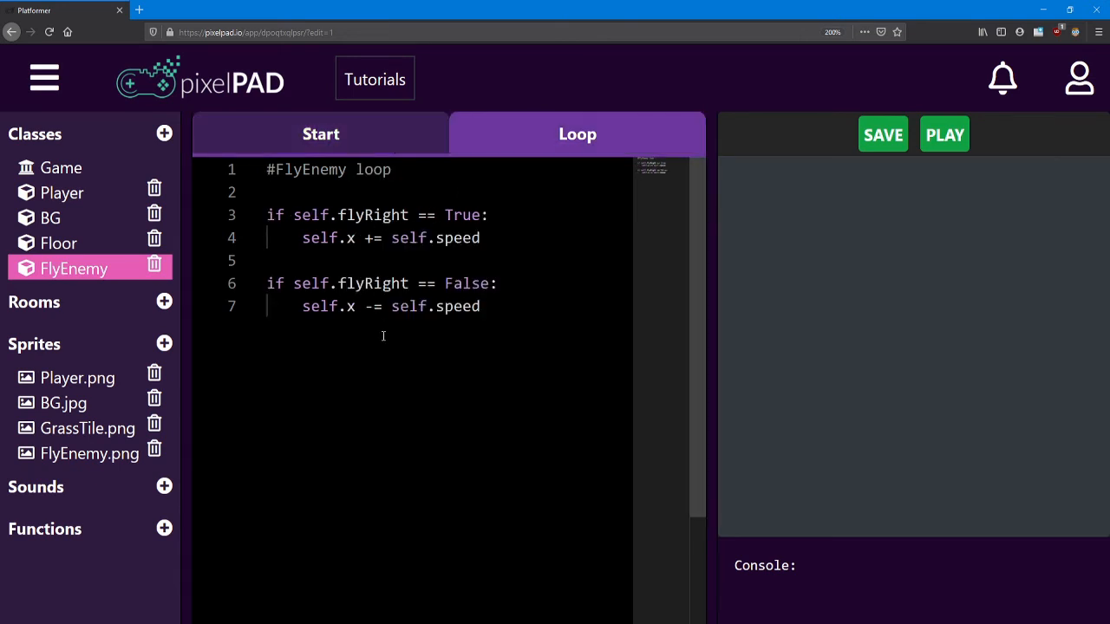
key(Enter)
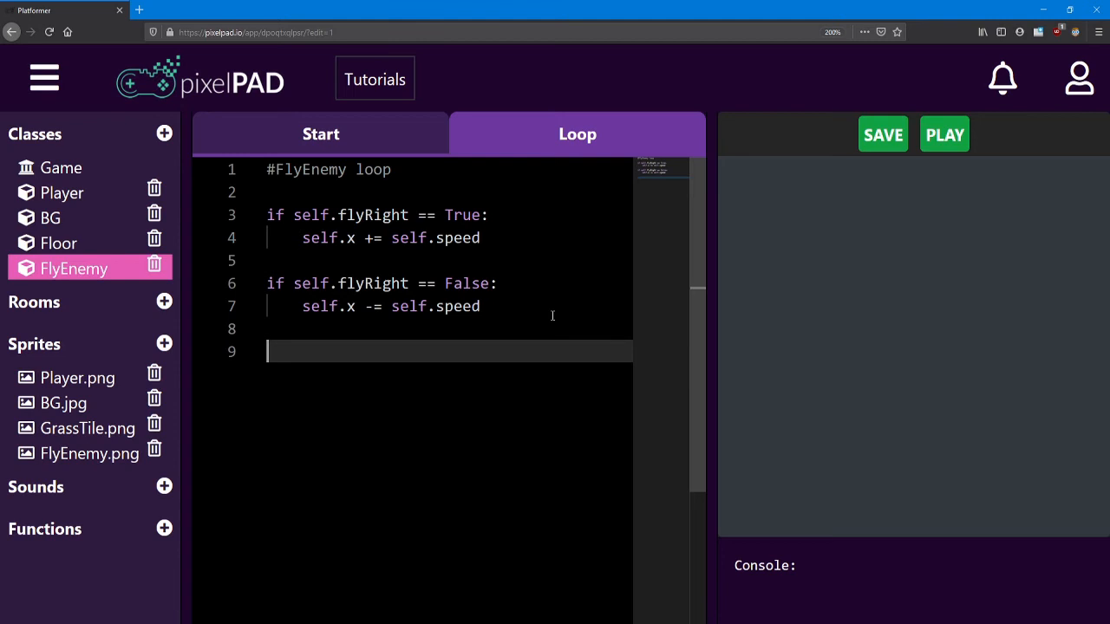
text(self.)
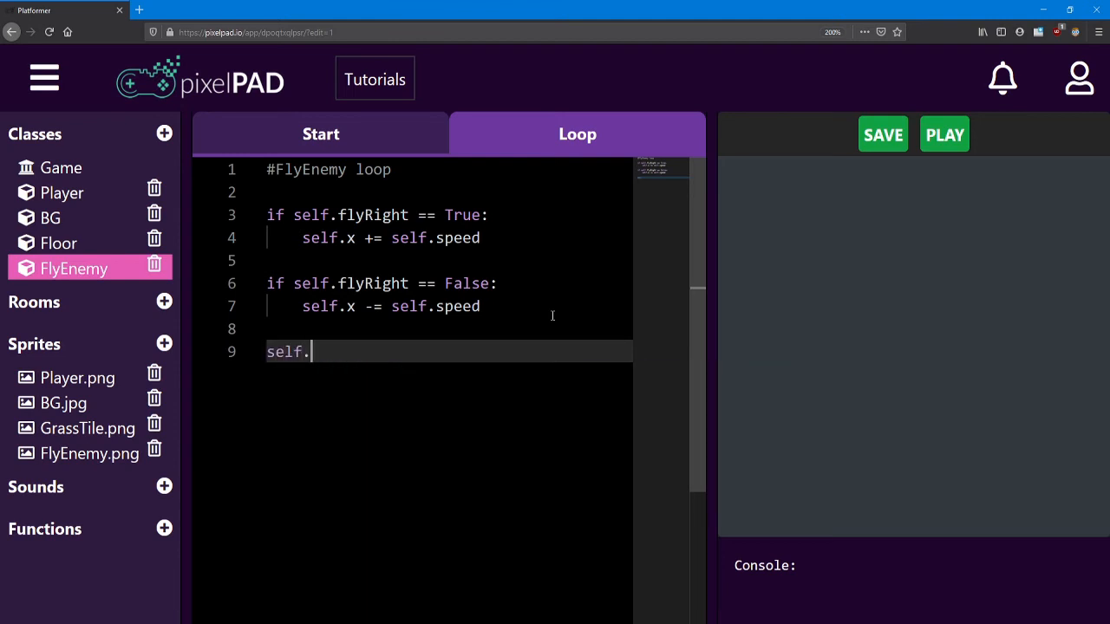
text(invTi)
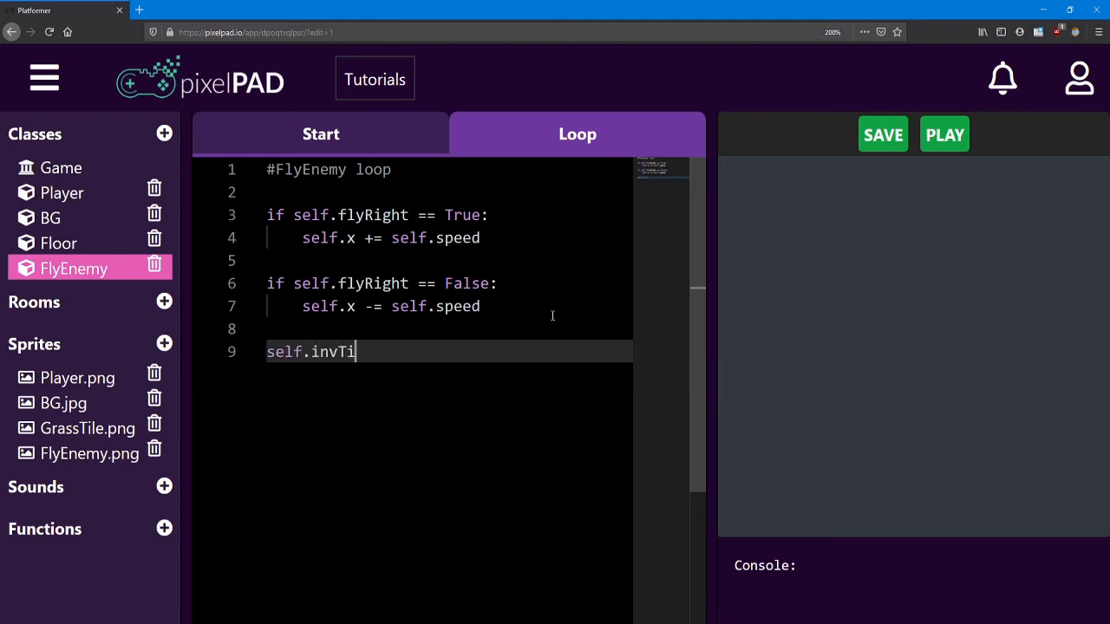
text(mer -= 1)
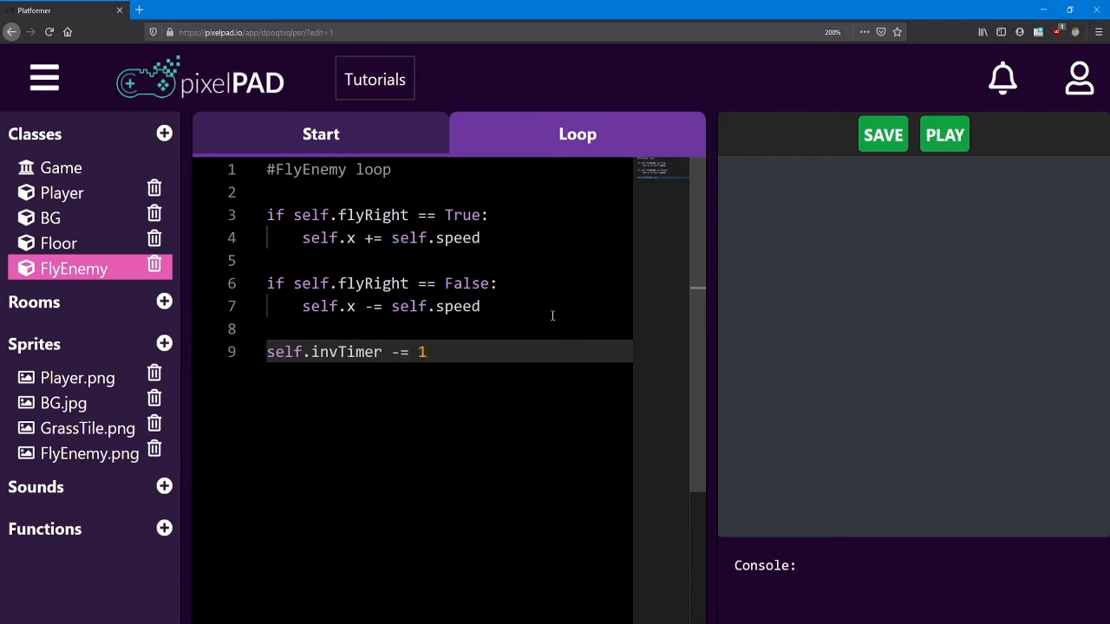
Add if self.health <= 0: destroy(self) below the timer countdown
key(Enter)
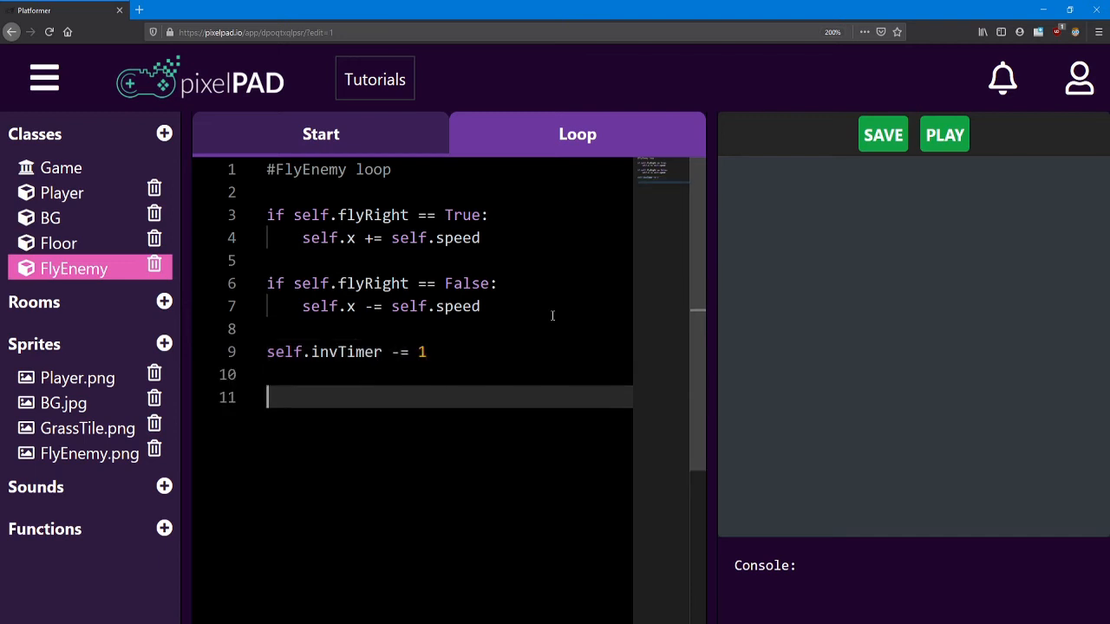
text(if)
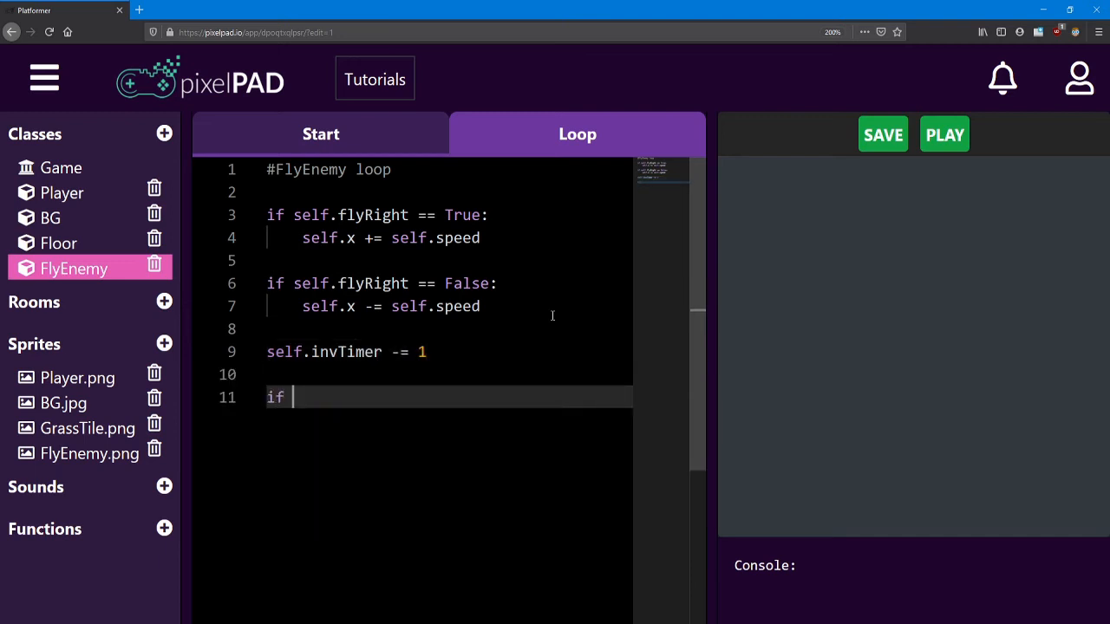
text(self.health <)
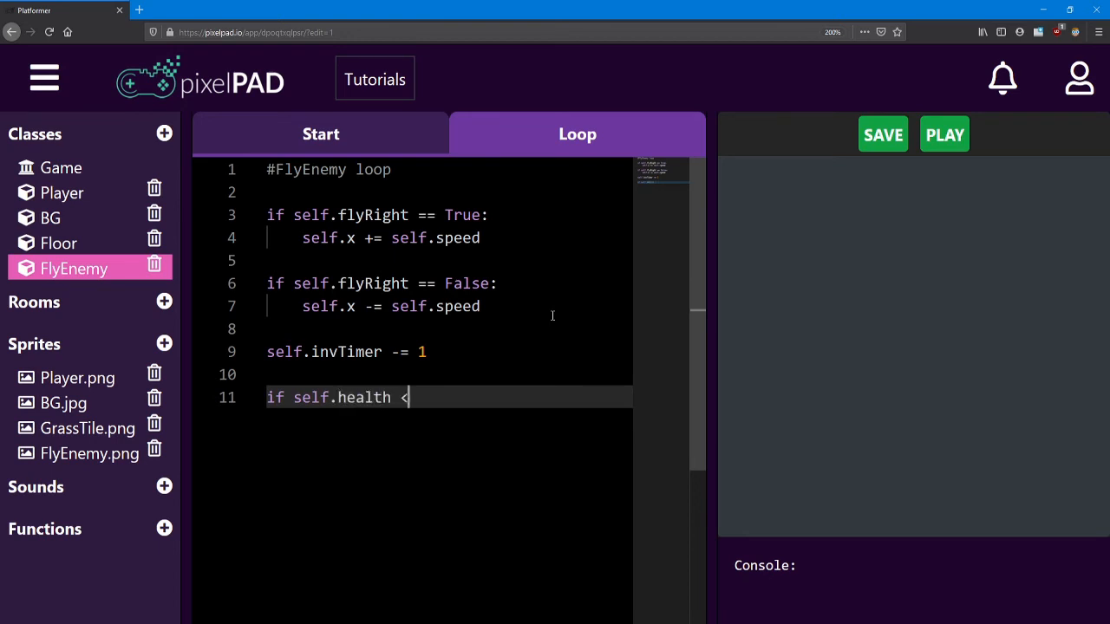
text(= 0:)
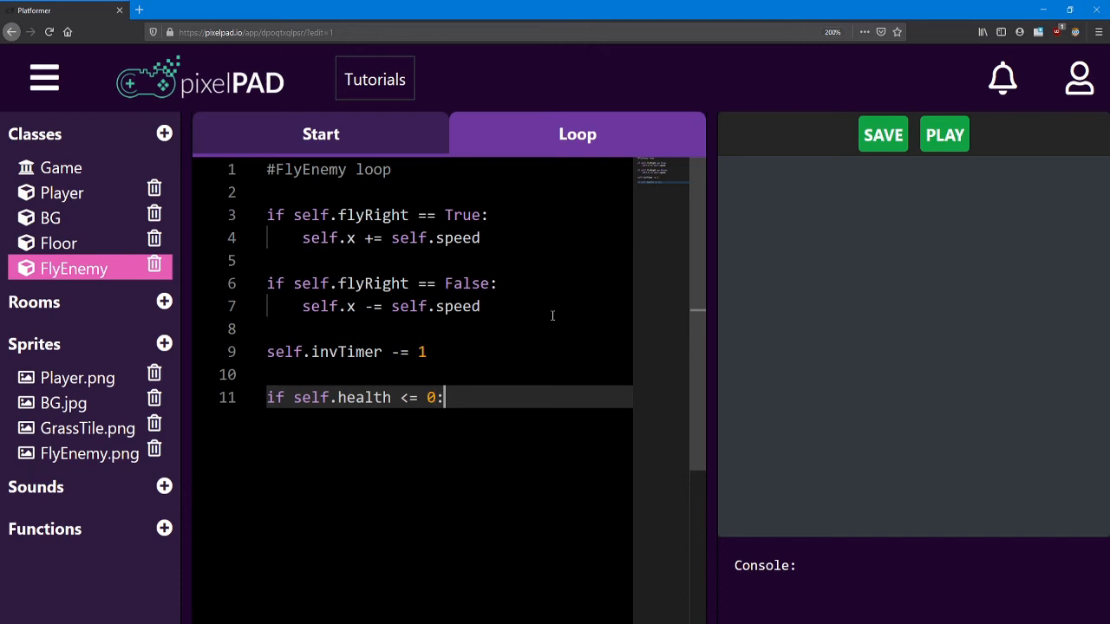
text(destroy)
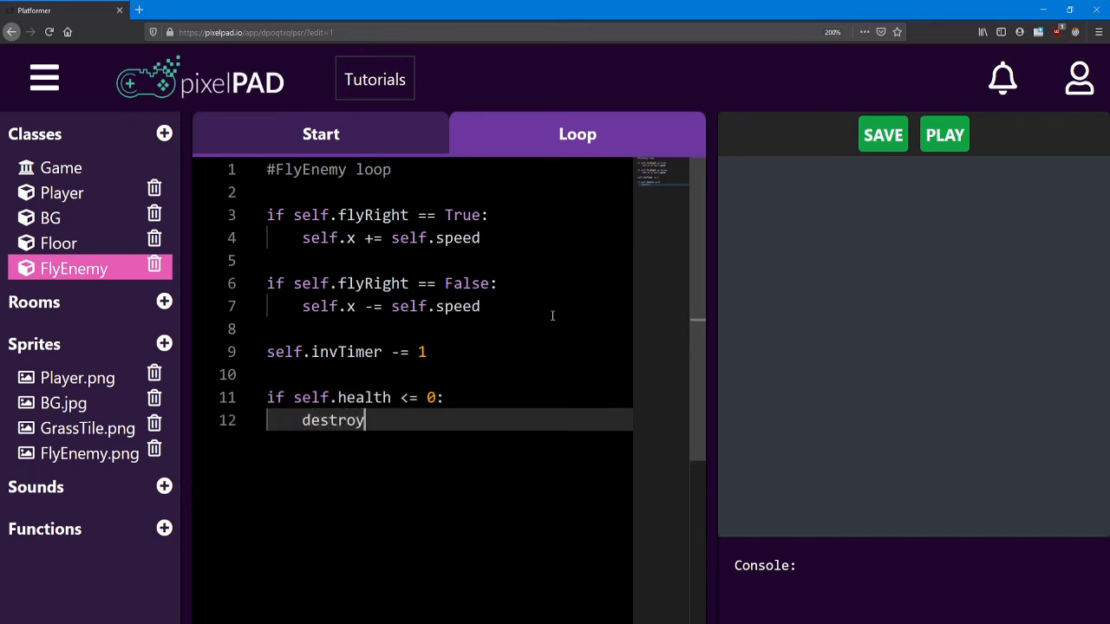
text((self)
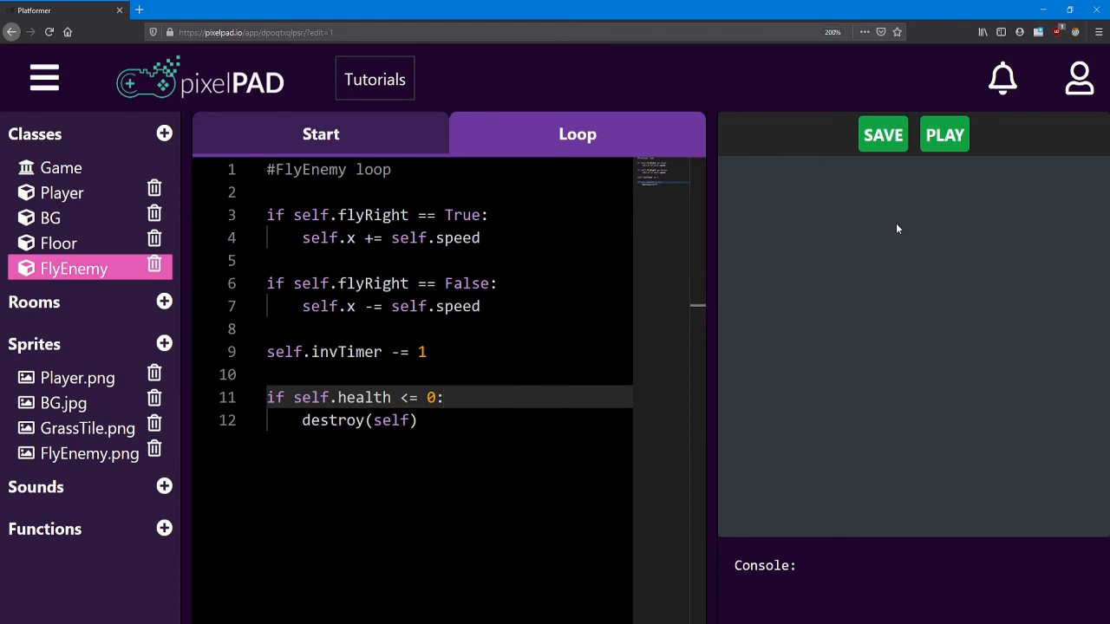
Run the platformer game in the preview to test the enemy health changes
click(943, 134)
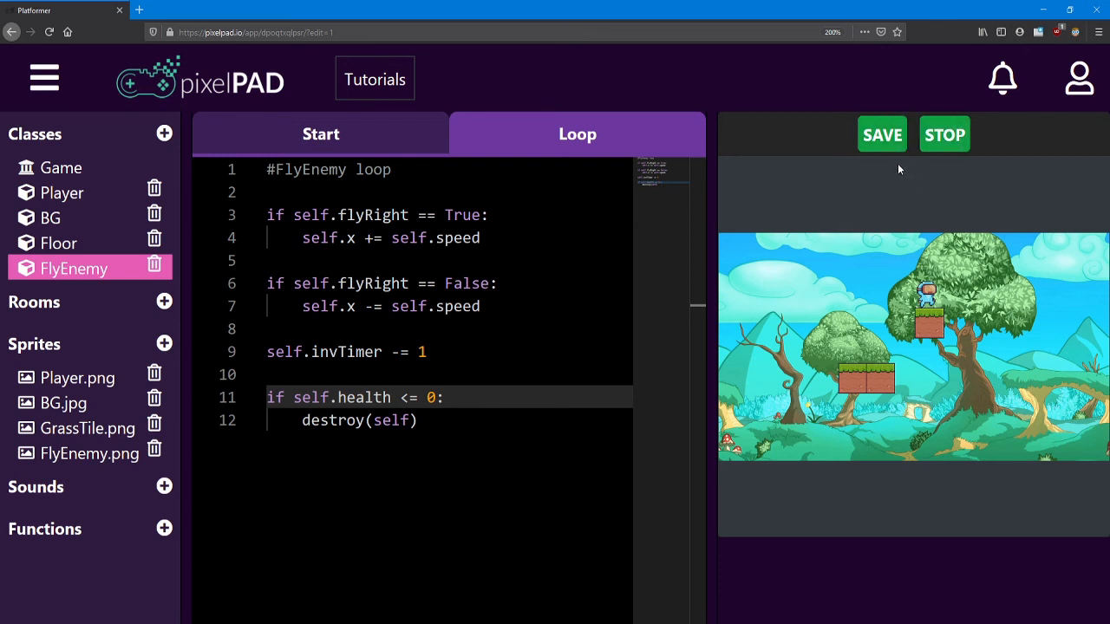
mouse_move(882, 143)
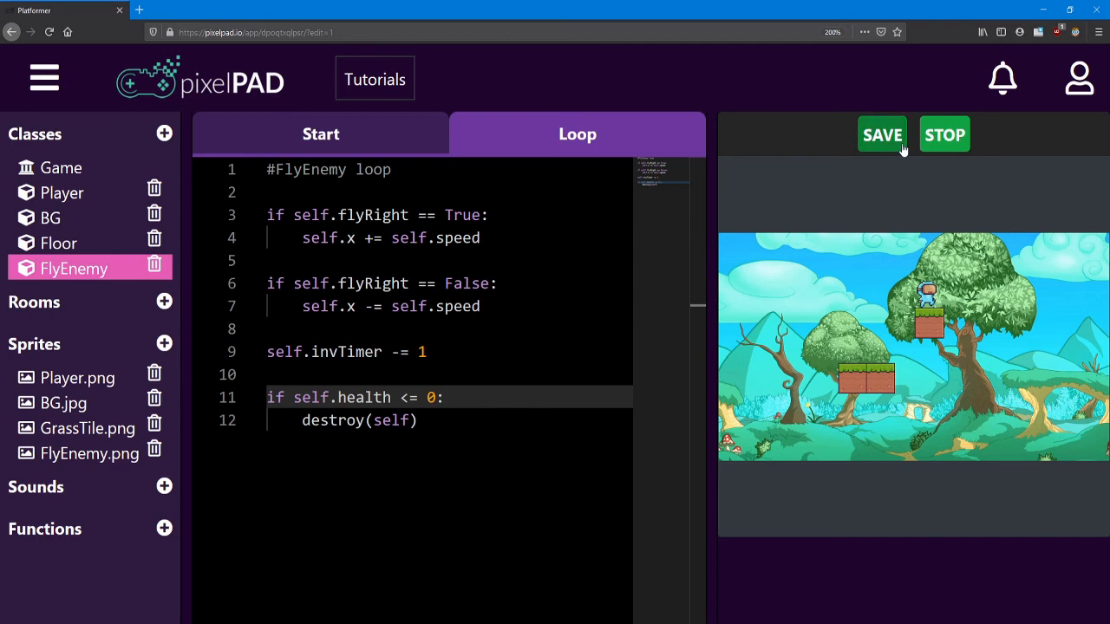